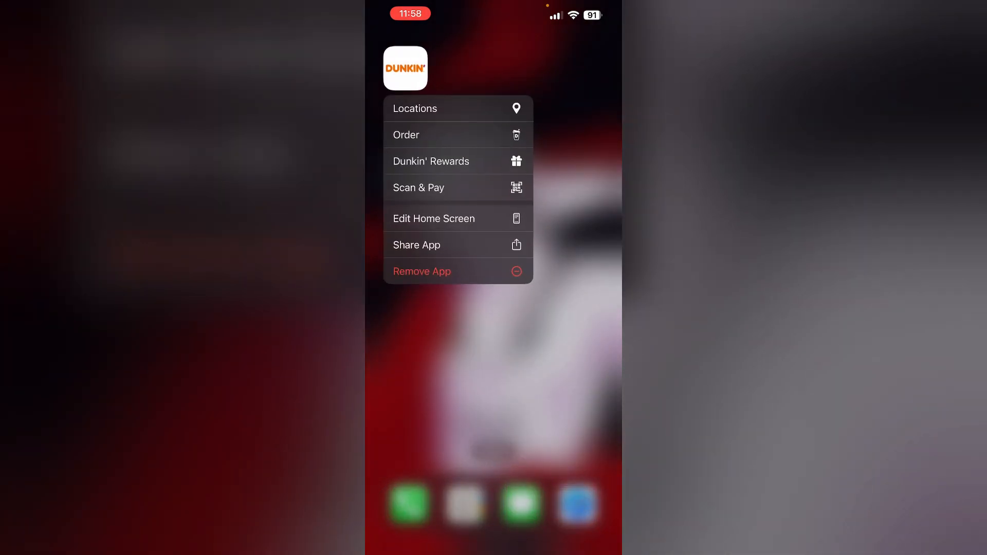
# Launch the Dunkin' app from its Home Screen icon.
pyautogui.click(421, 271)
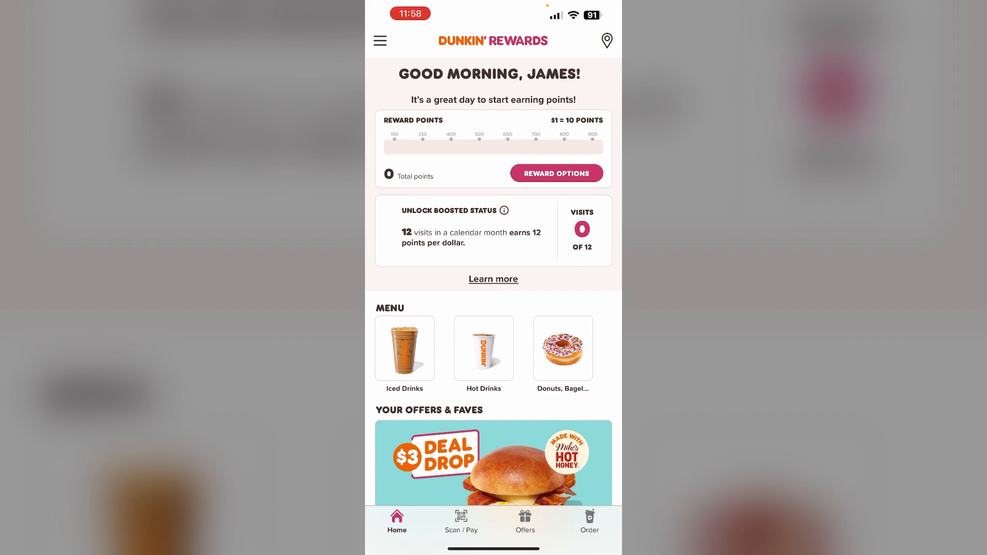
# Go to ADD / MANAGE CARDS via the hamburger menu.
pyautogui.click(380, 40)
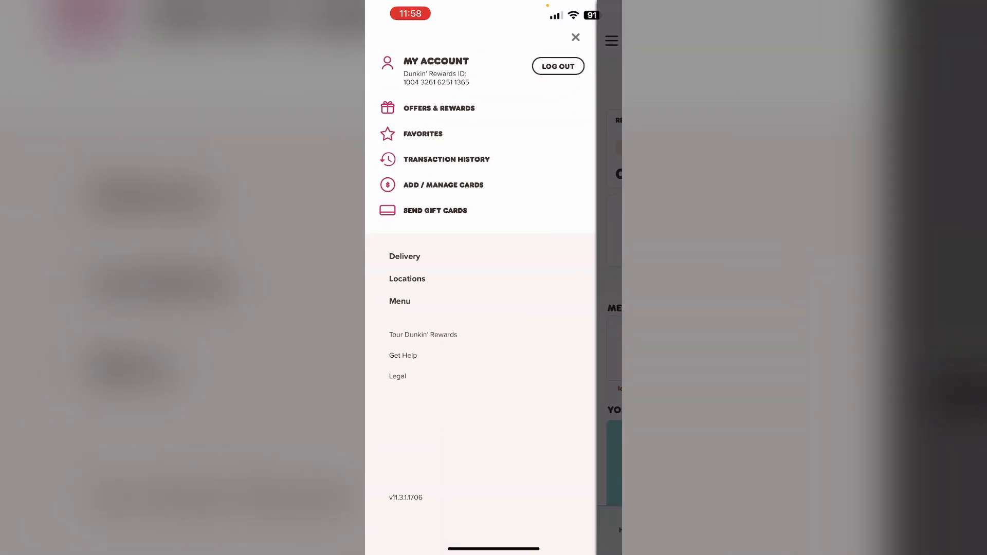
pyautogui.click(443, 186)
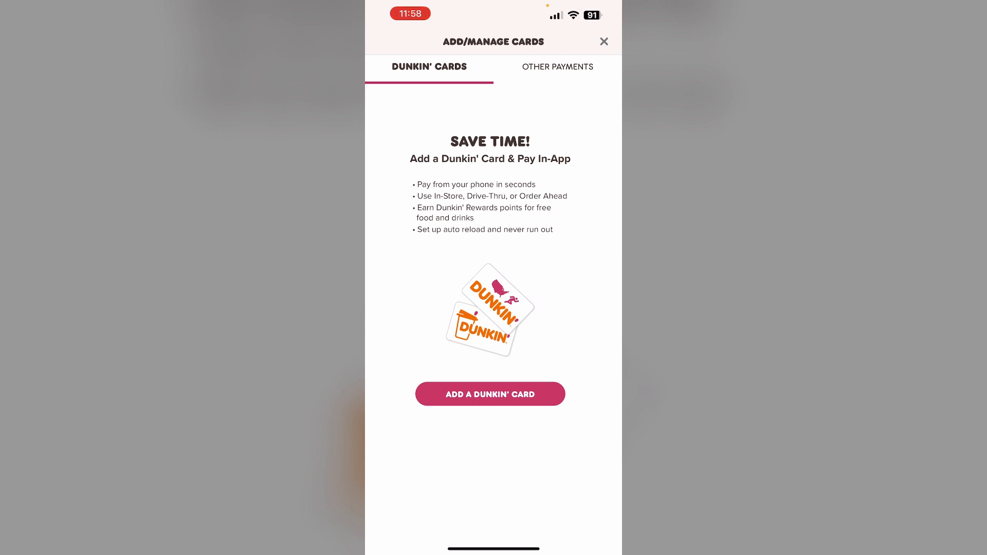